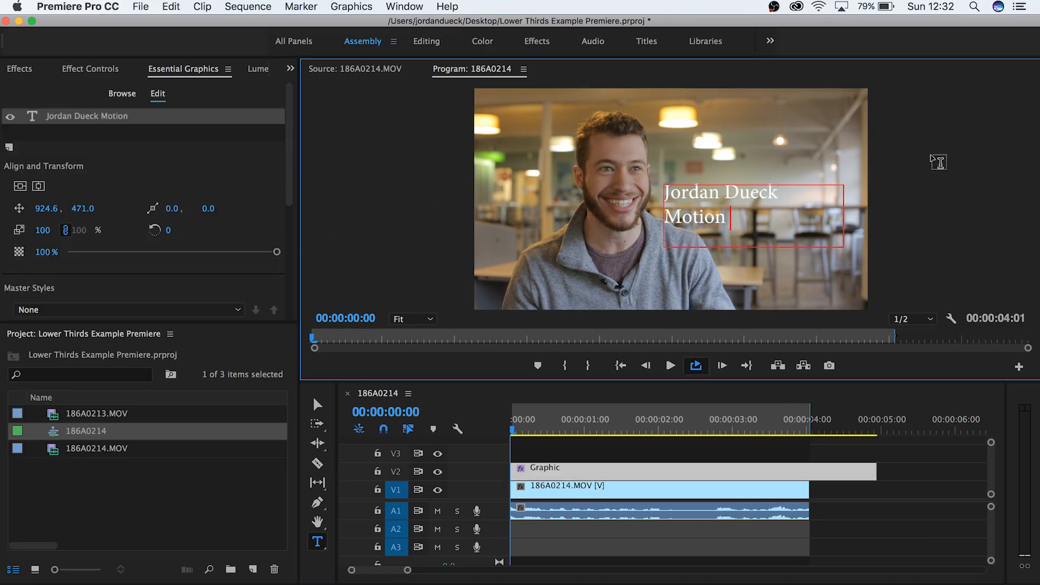
# Step: Complete the title text as 'Jordan Dueck / Motion Array' by adding 'Array' after 'Motion'
pyautogui.write('Array')
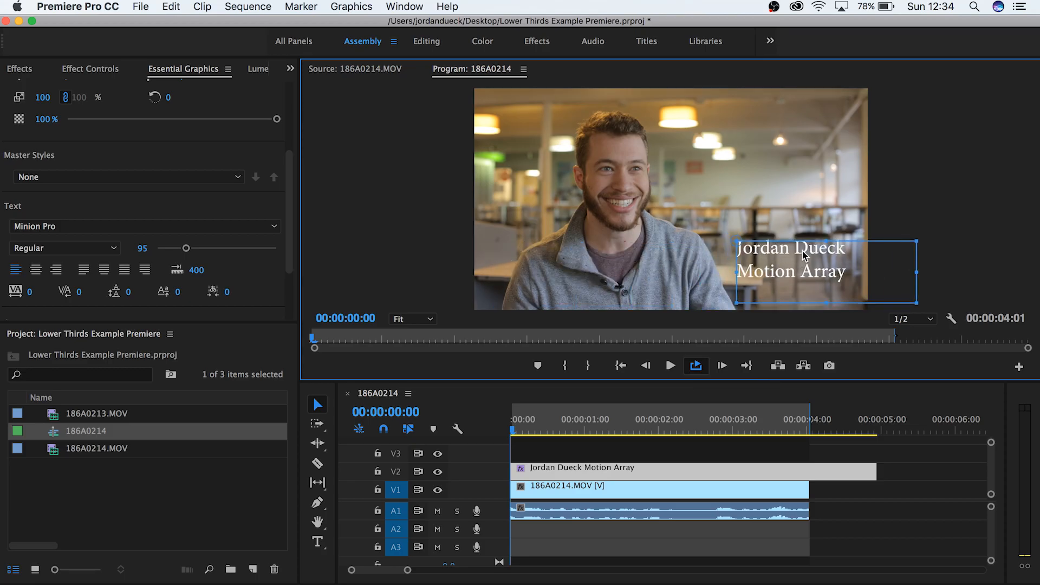
pyautogui.moveTo(797, 266)
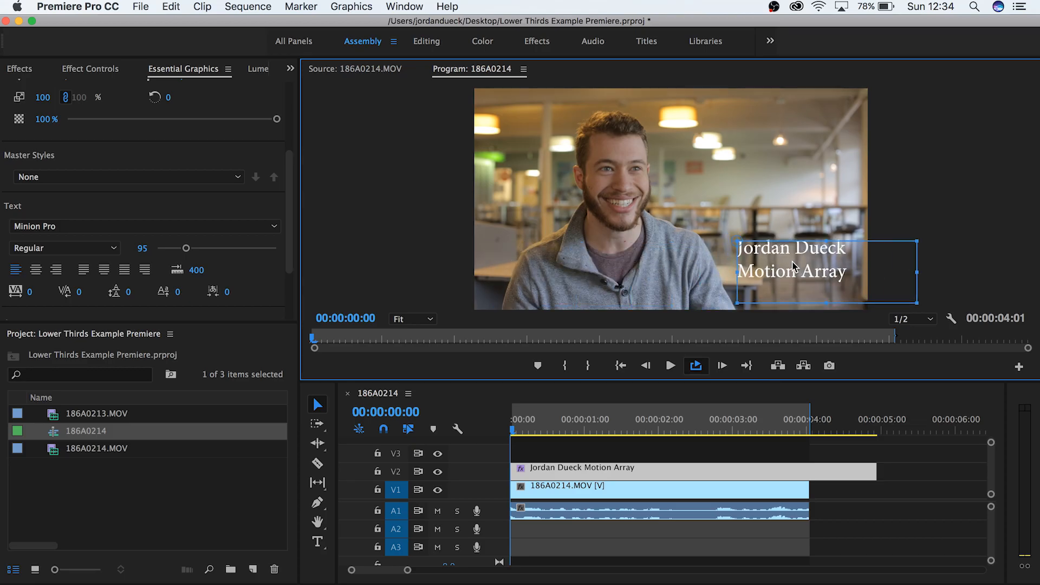
# Step: Set the title font to Bebas Neue and select the 'Motion Array' line to shrink it
pyautogui.click(140, 226)
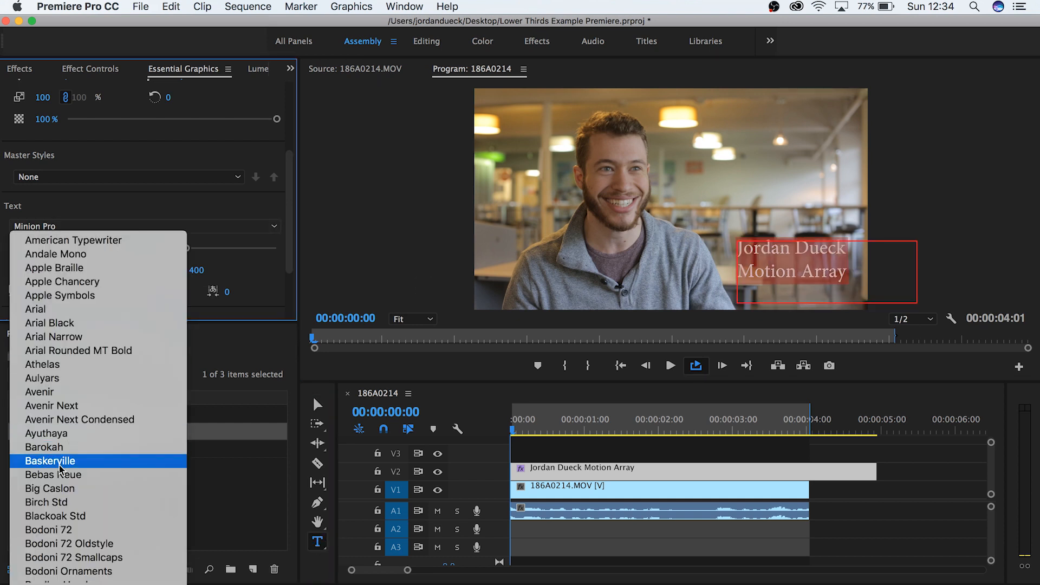
pyautogui.click(53, 474)
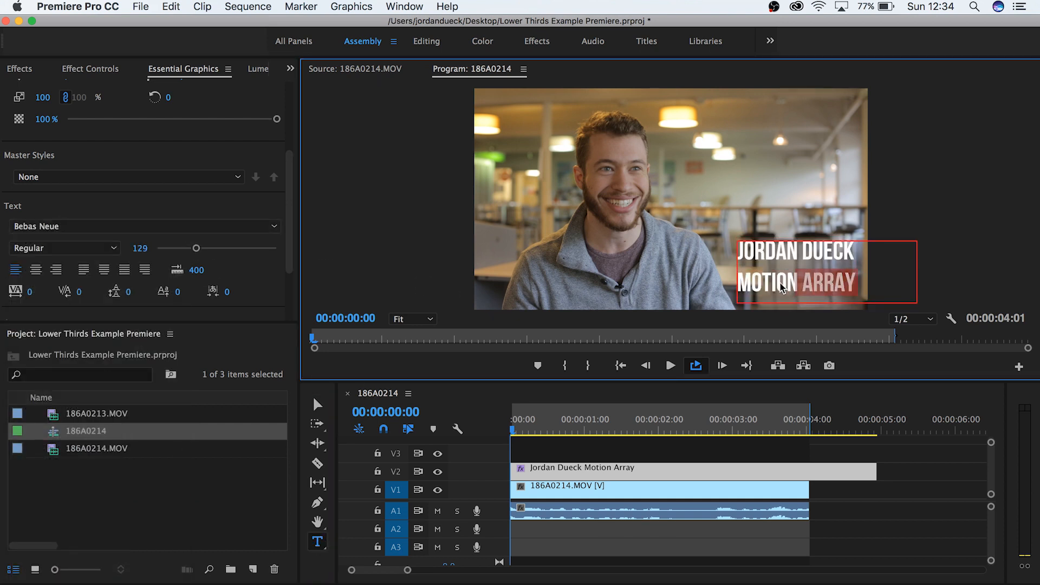
pyautogui.moveTo(178, 248); pyautogui.dragTo(140, 247)
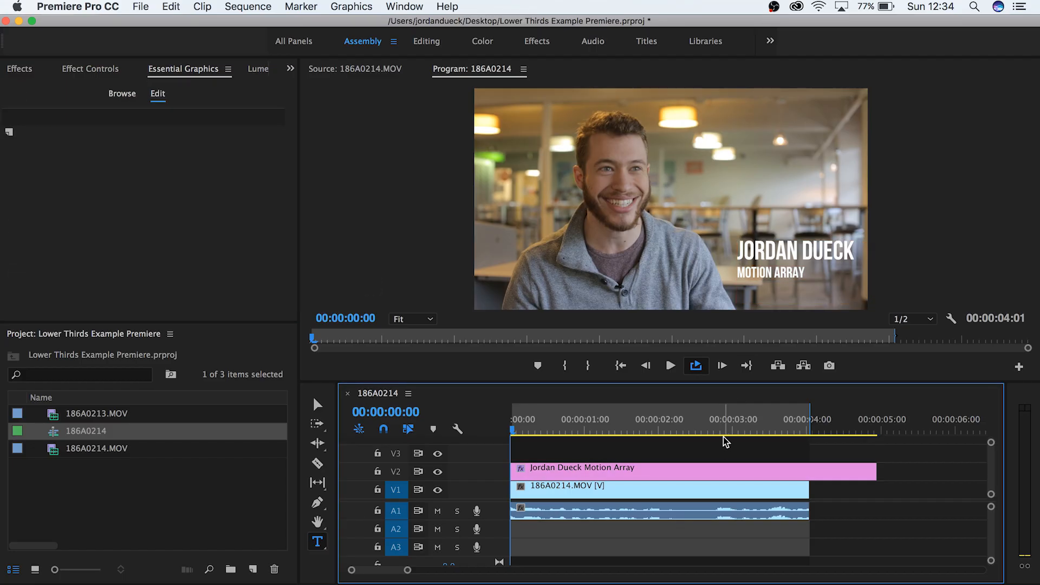
pyautogui.moveTo(750, 423)
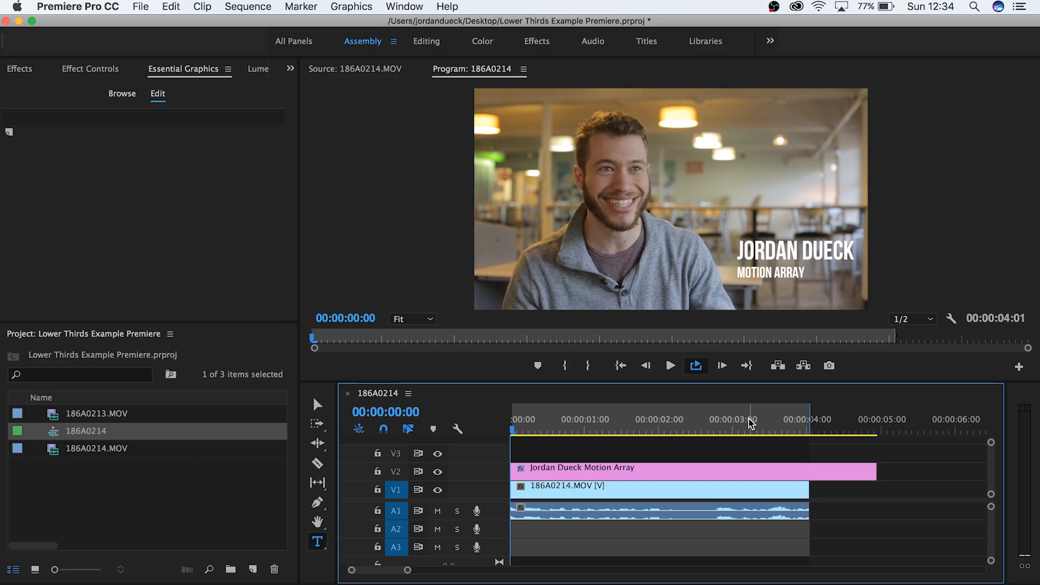
pyautogui.moveTo(757, 425)
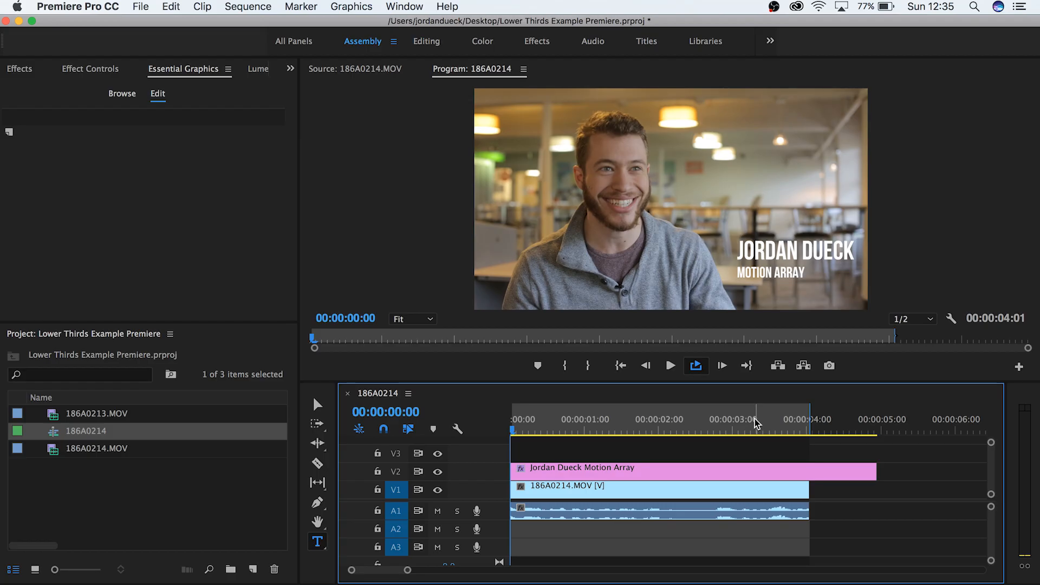
# Step: Add a Rectangle shape layer to the title graphic via Graphics > New Layer
pyautogui.click(690, 468)
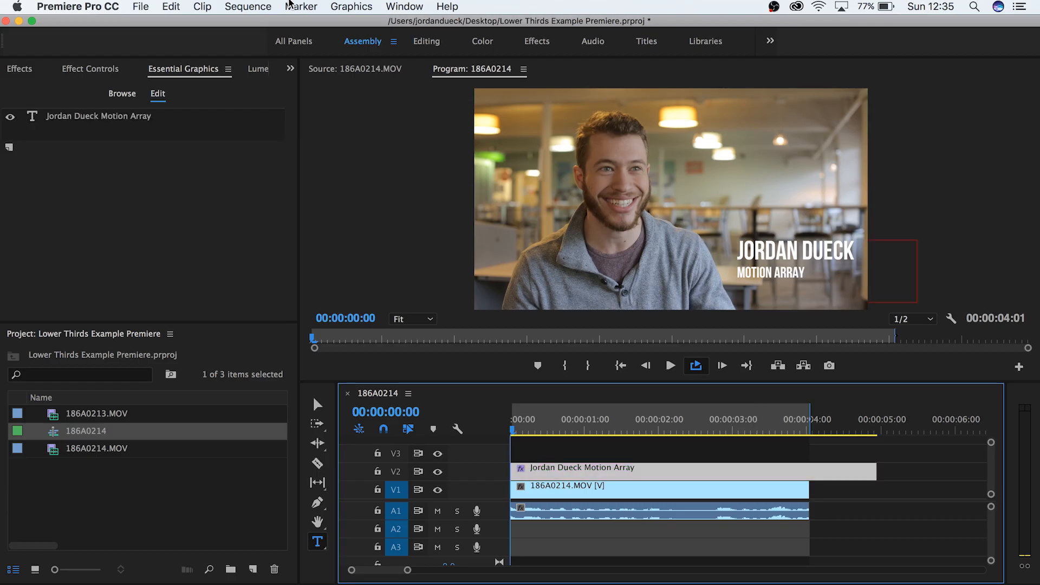
pyautogui.click(351, 6)
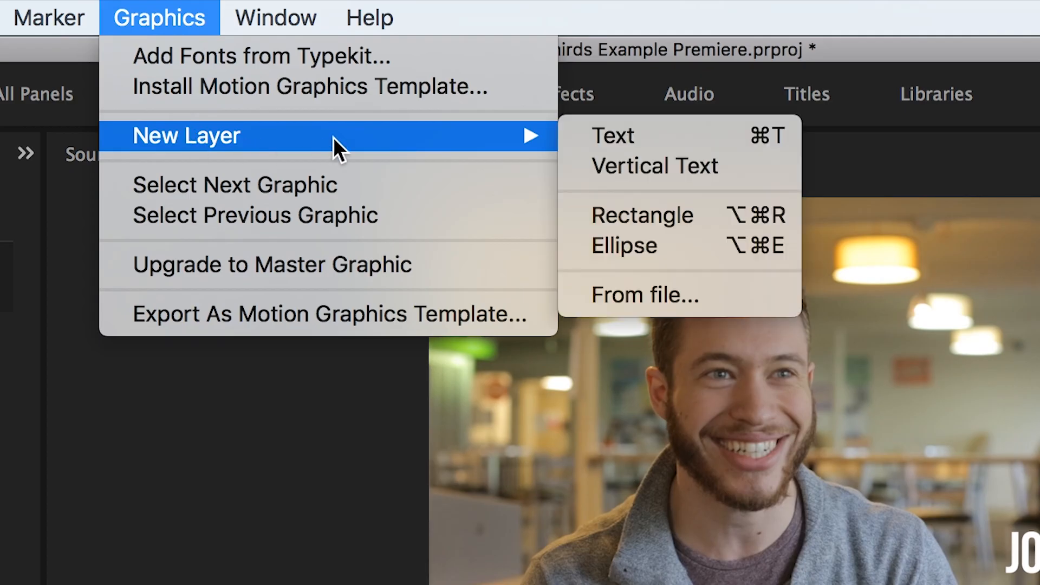
pyautogui.click(642, 215)
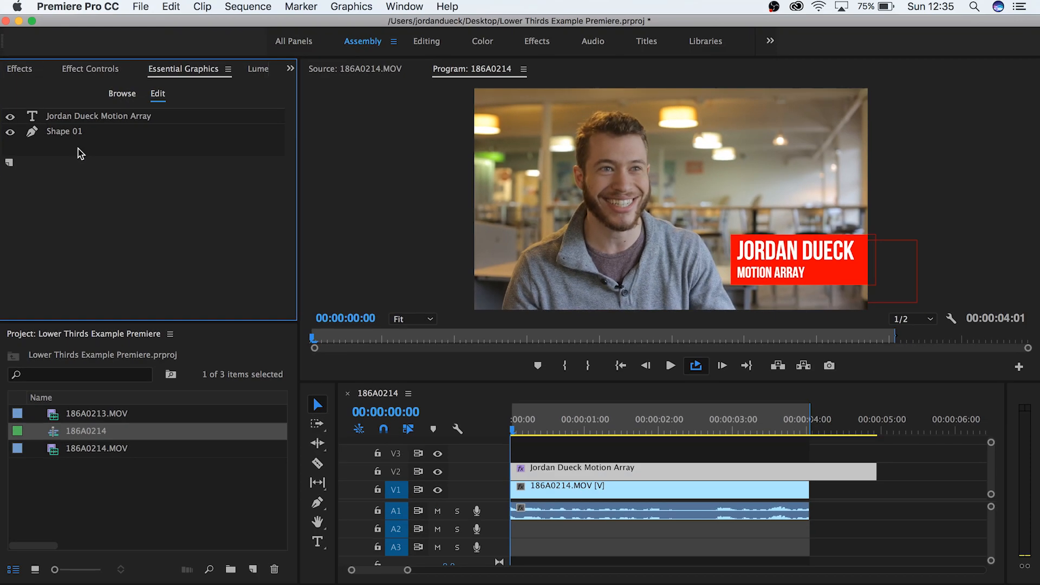
pyautogui.moveTo(82, 131)
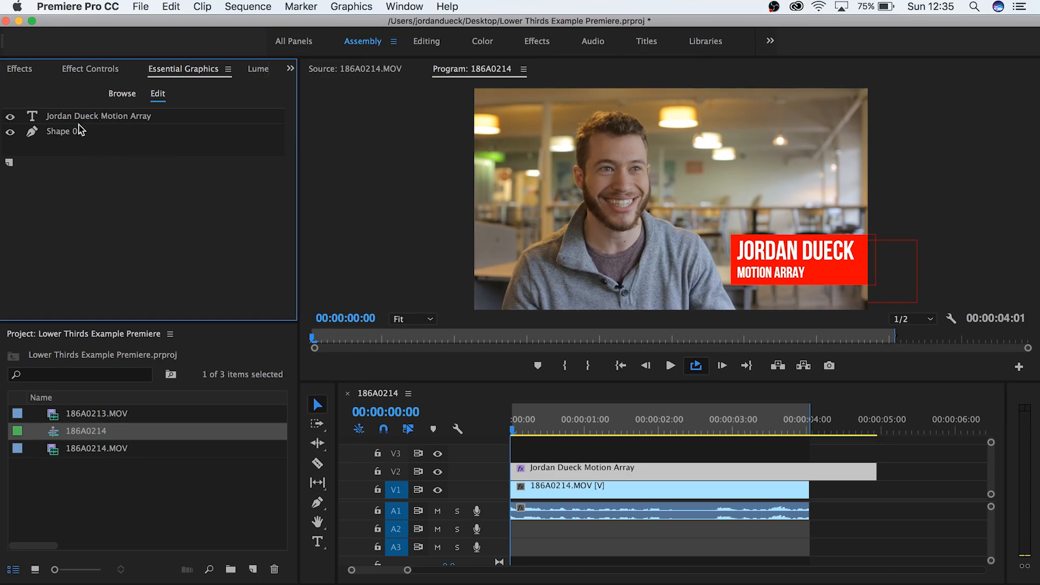
# Step: Select Shape 01 and change the rectangle's fill colour behind the title
pyautogui.click(61, 131)
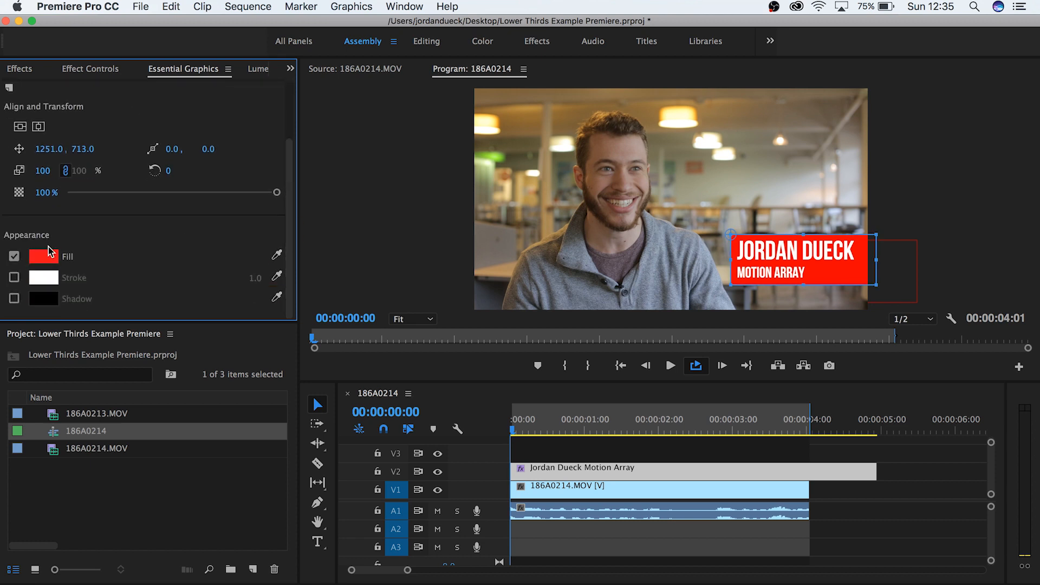
pyautogui.click(670, 365)
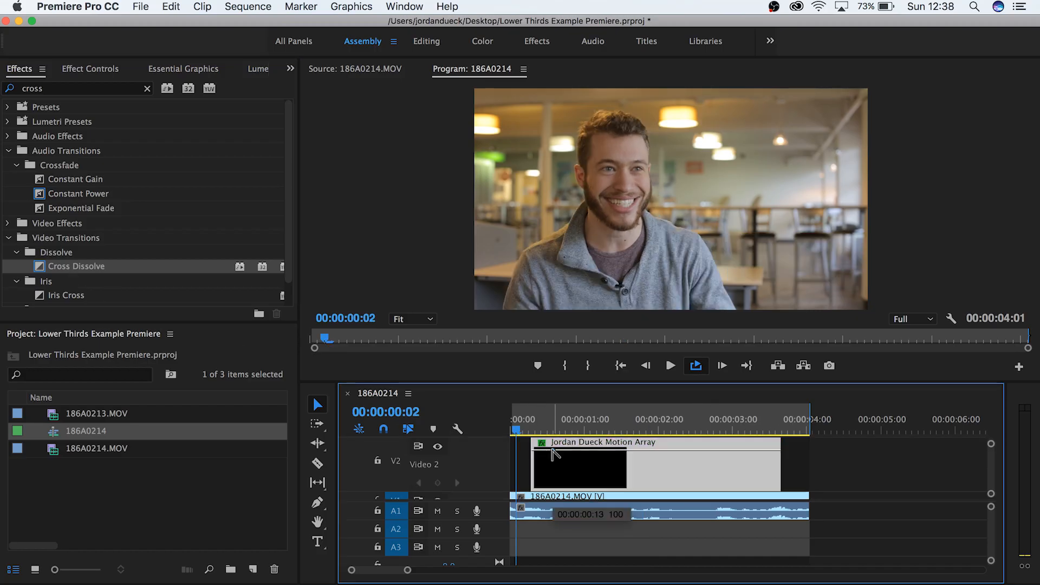
# Step: Add an opacity fade at the clip's end and show the graphic's Effect Controls
pyautogui.click(669, 365)
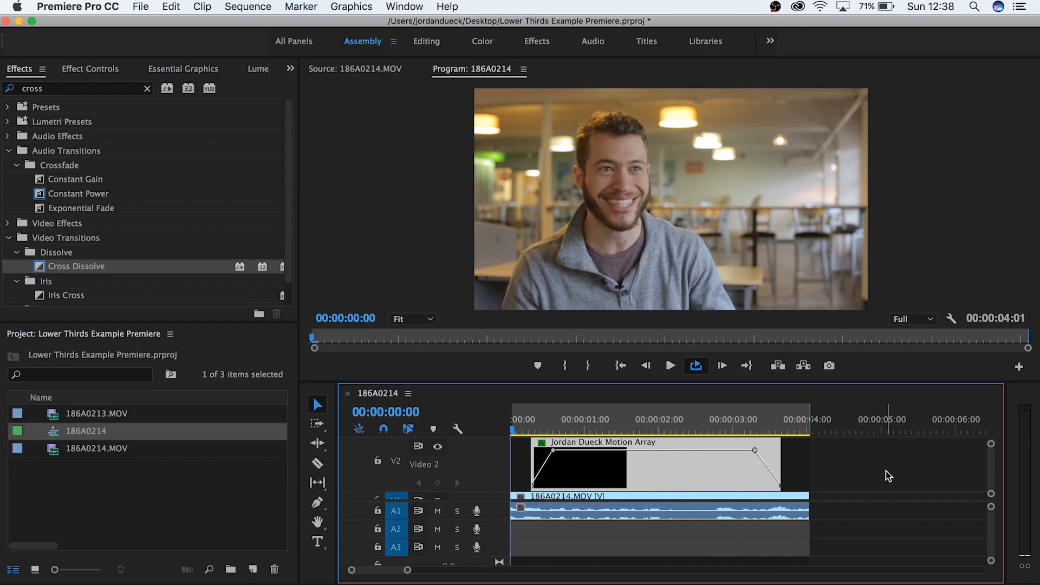
pyautogui.moveTo(826, 460)
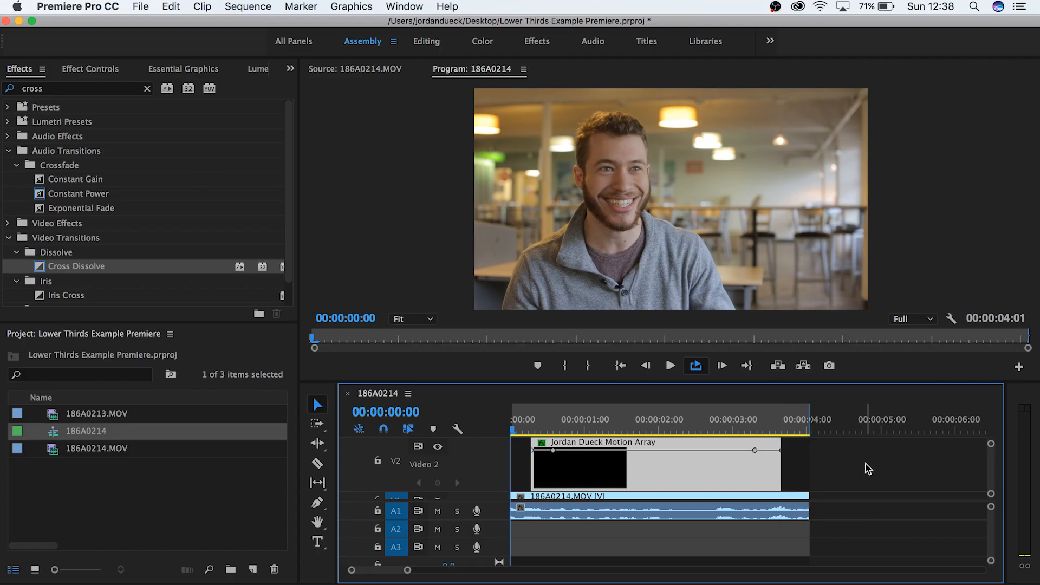
pyautogui.click(90, 69)
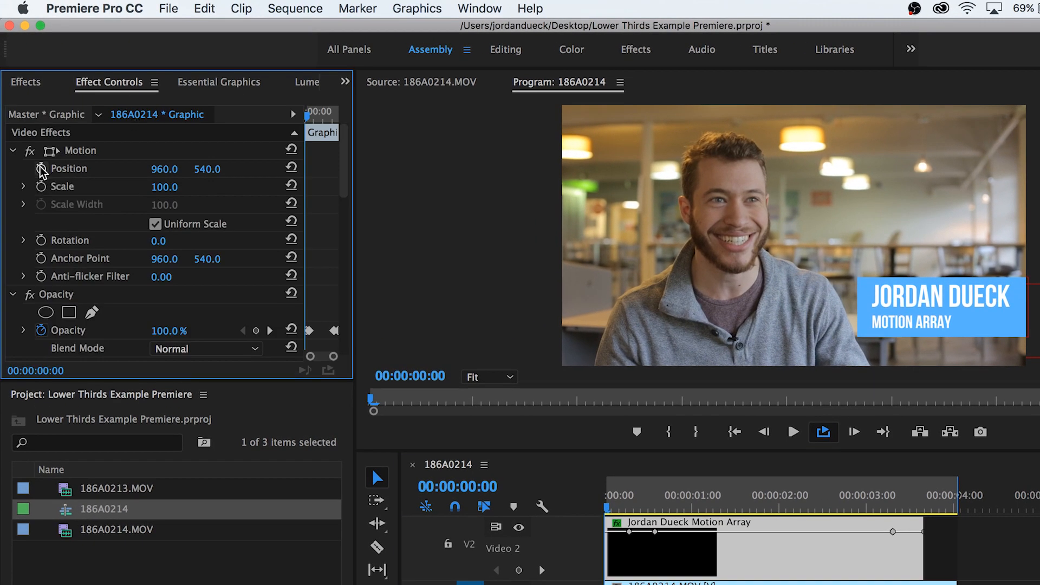
# Step: Enable Position keyframing and set an off-screen-right X value at the first frame
pyautogui.click(66, 169)
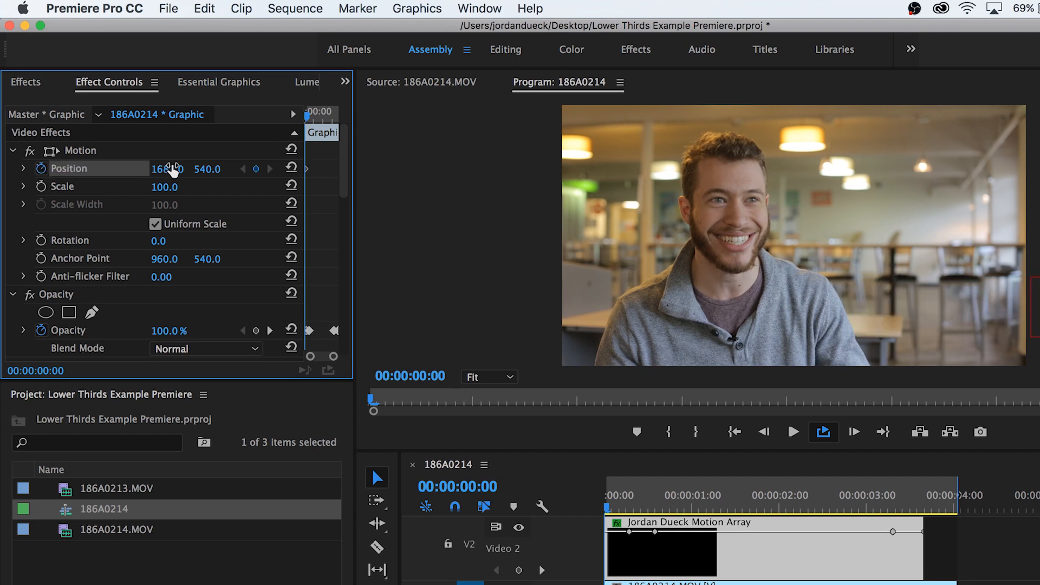
pyautogui.click(680, 510)
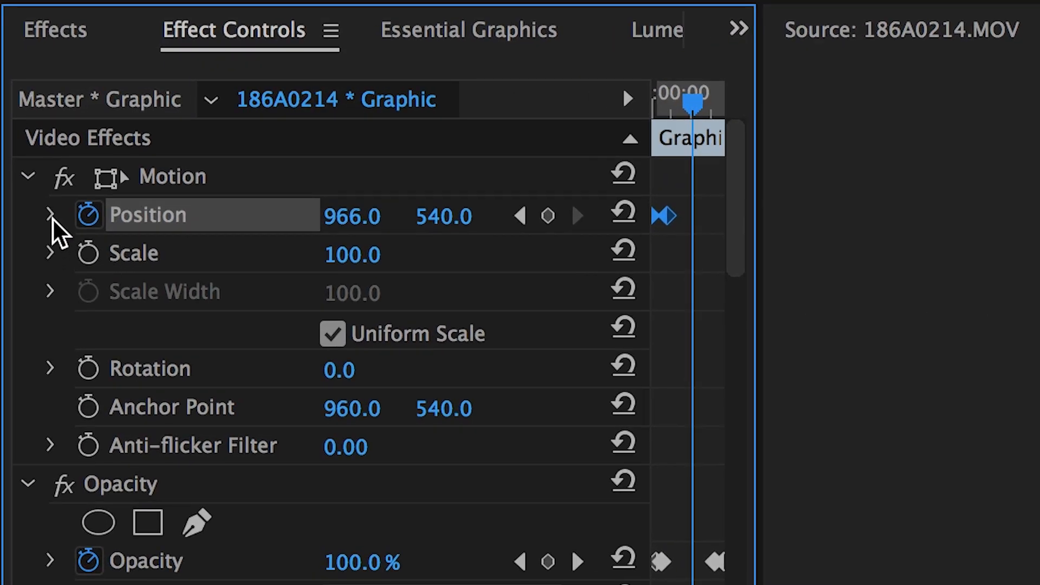
# Step: Reveal the Position velocity graph for easing, then go to the Graphics menu for export
pyautogui.click(49, 216)
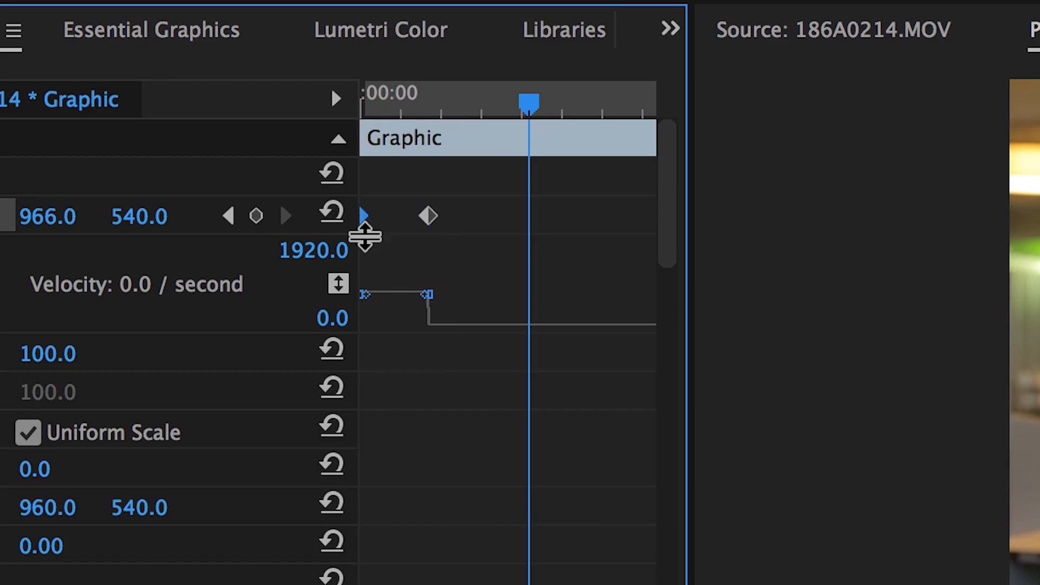
pyautogui.moveTo(372, 253)
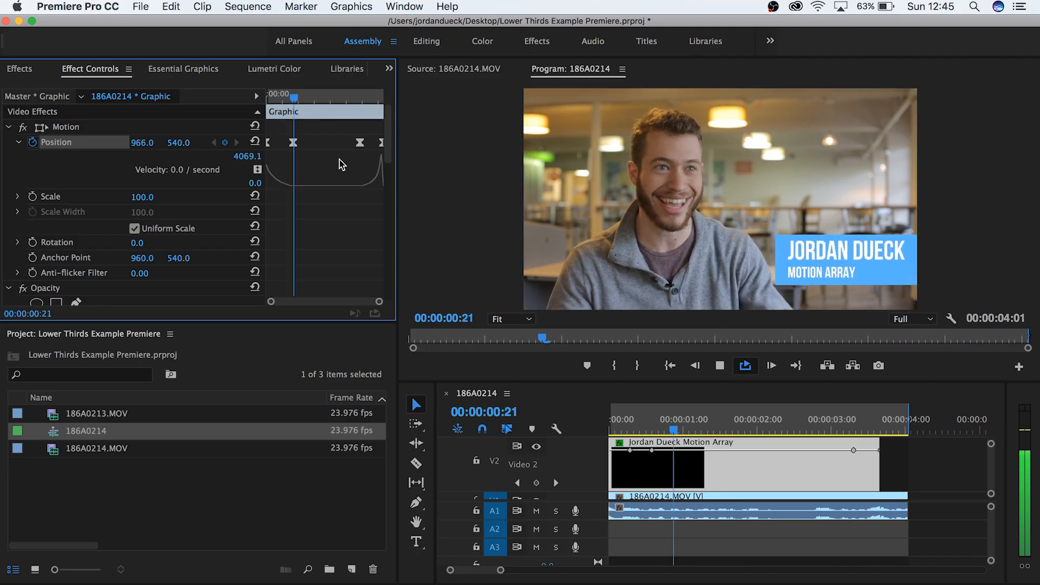
pyautogui.click(351, 6)
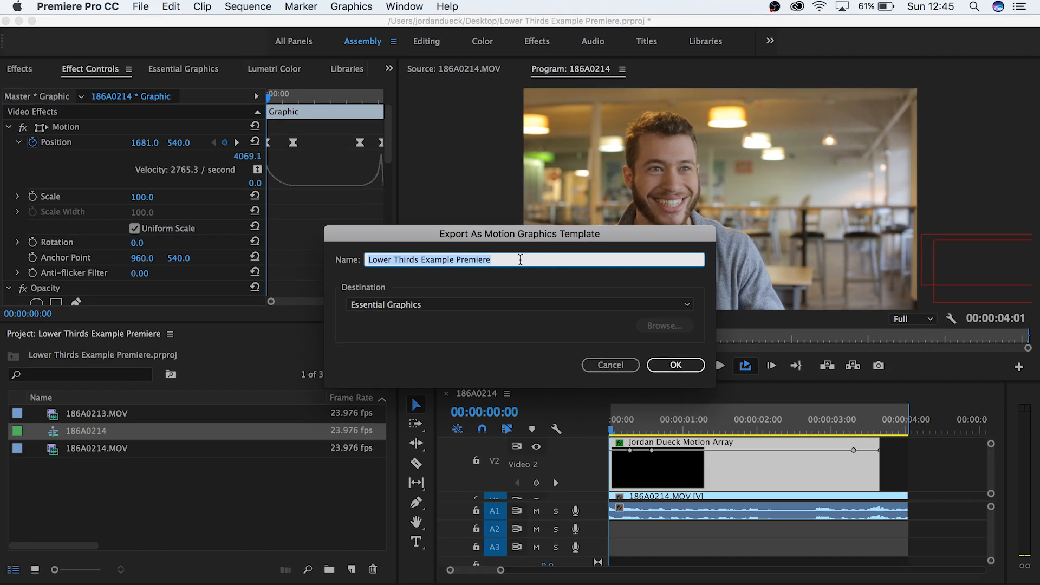
# Step: Confirm the Motion Graphics Template export to the Essential Graphics destination
pyautogui.click(676, 365)
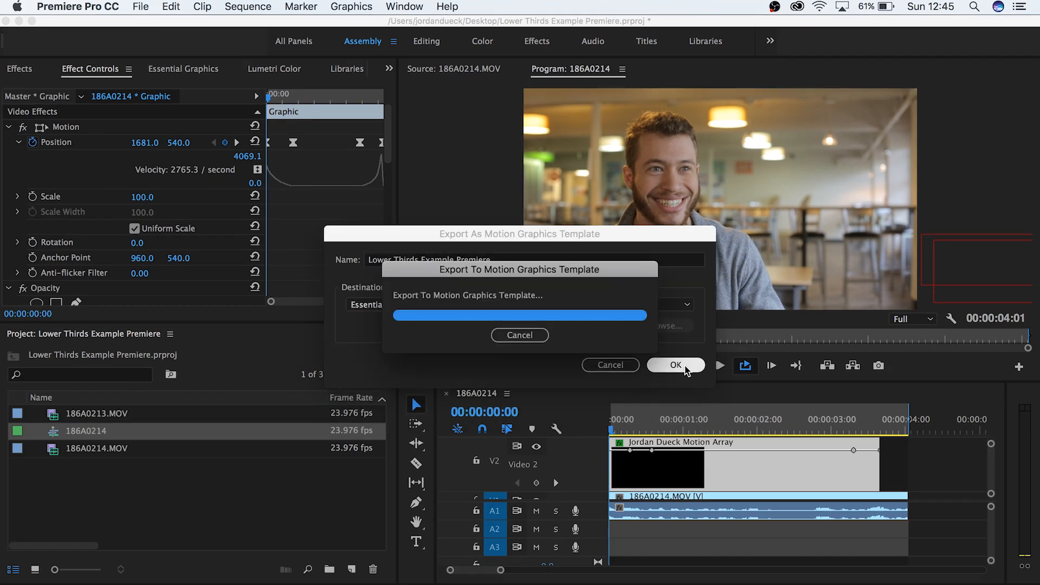
pyautogui.click(675, 365)
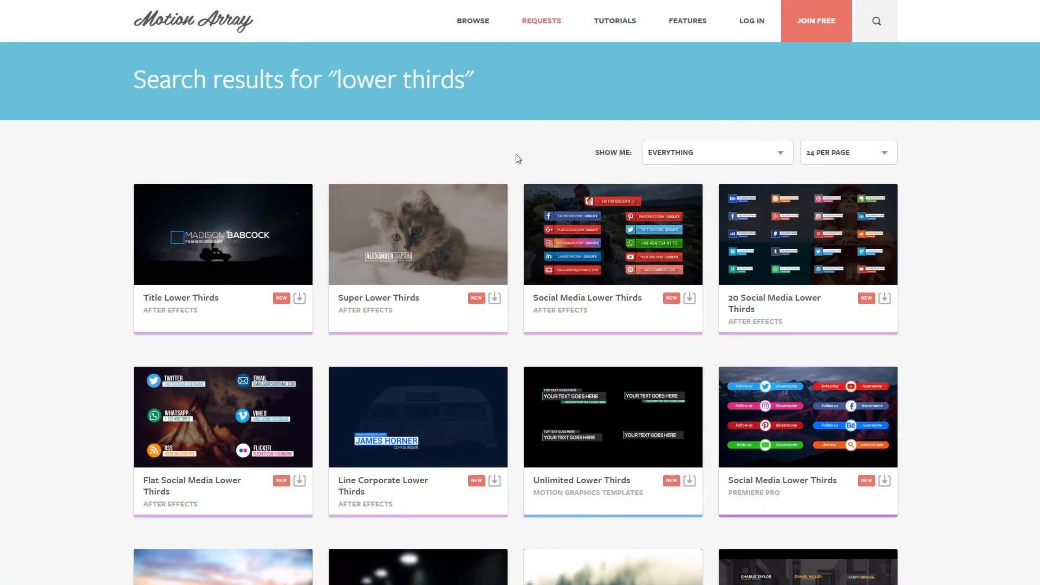
# Step: Scroll down the Motion Array lower-thirds search results to see more templates
pyautogui.scroll(-3)
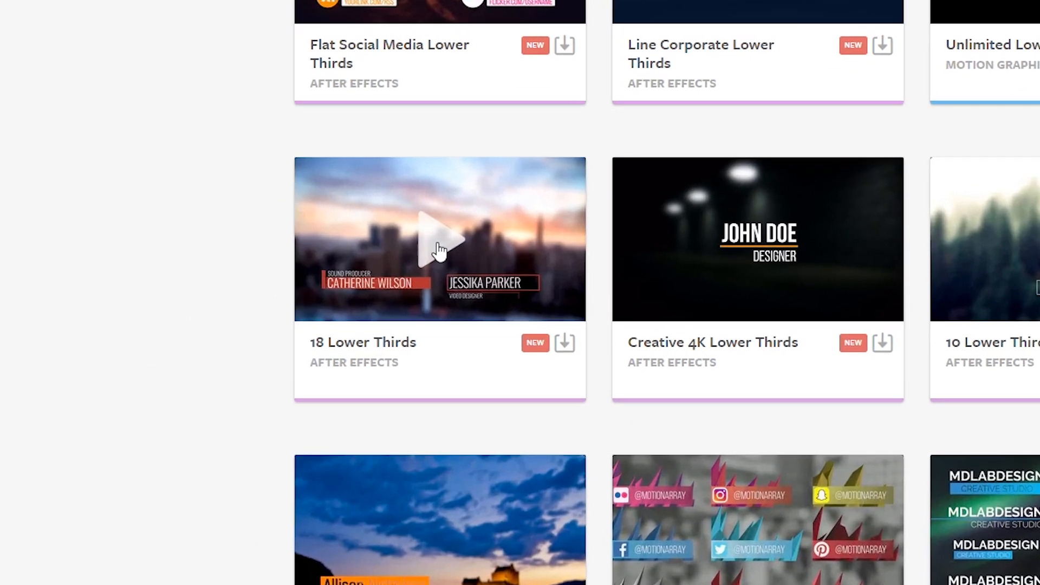